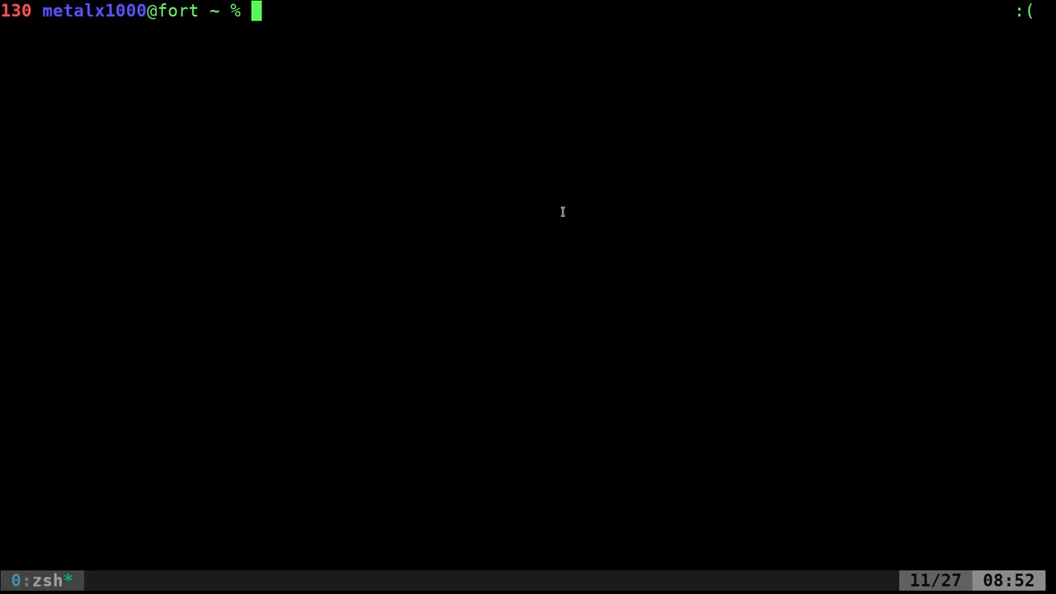
Run ps aux piped to grep for 'eur' and then 'eureka', listing the eureka process and grep's own line.
type("ps aux")
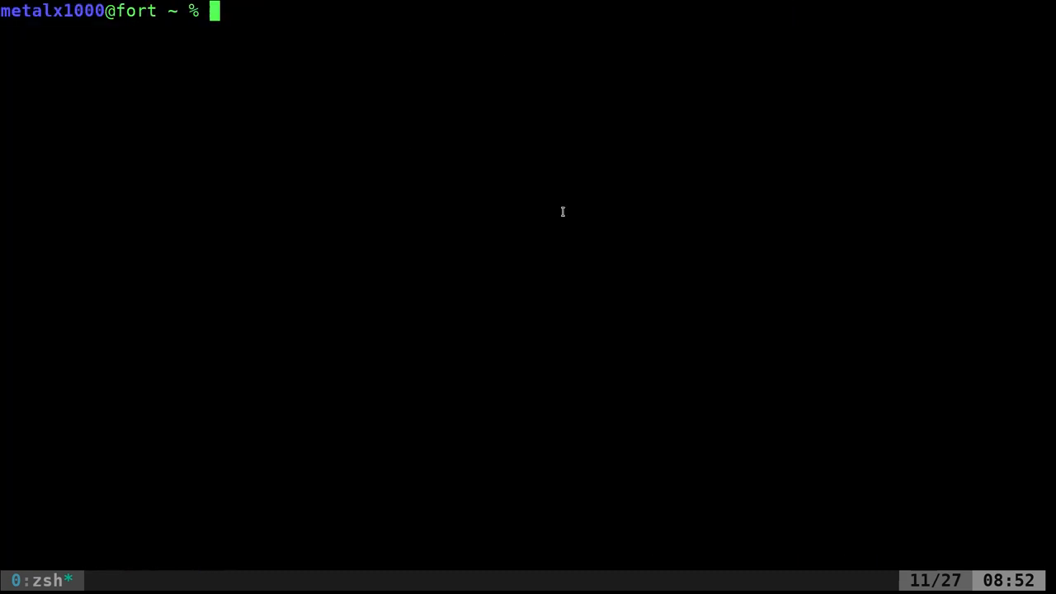
type("ps aux")
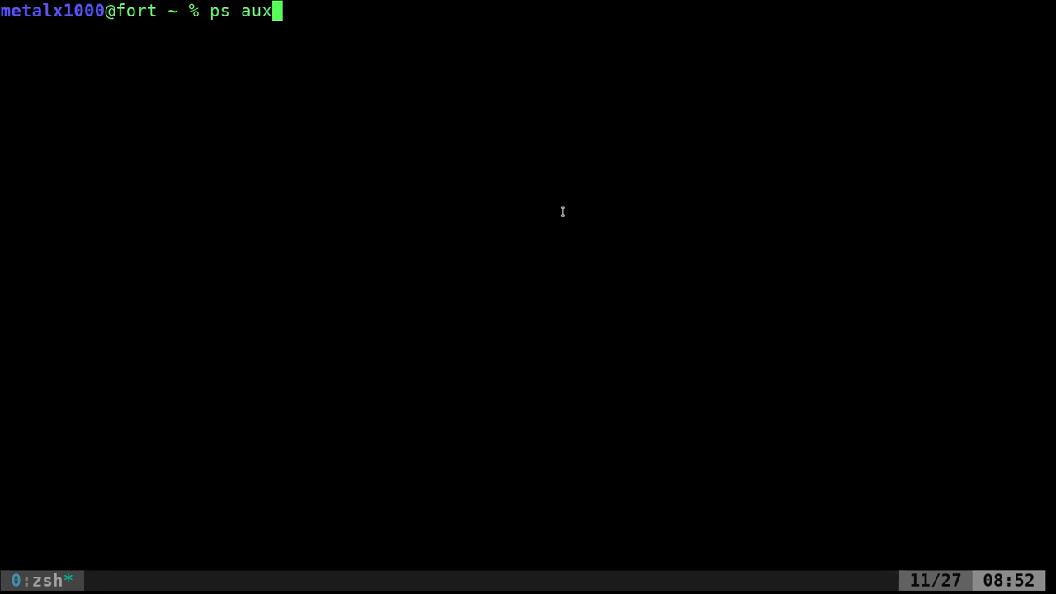
type("|grep a")
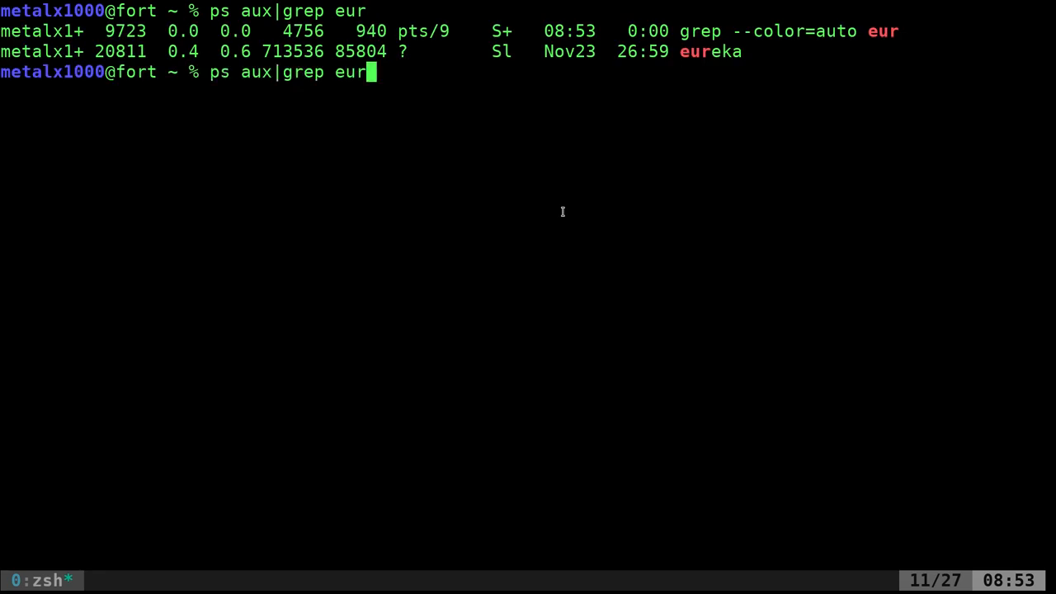
type("eka")
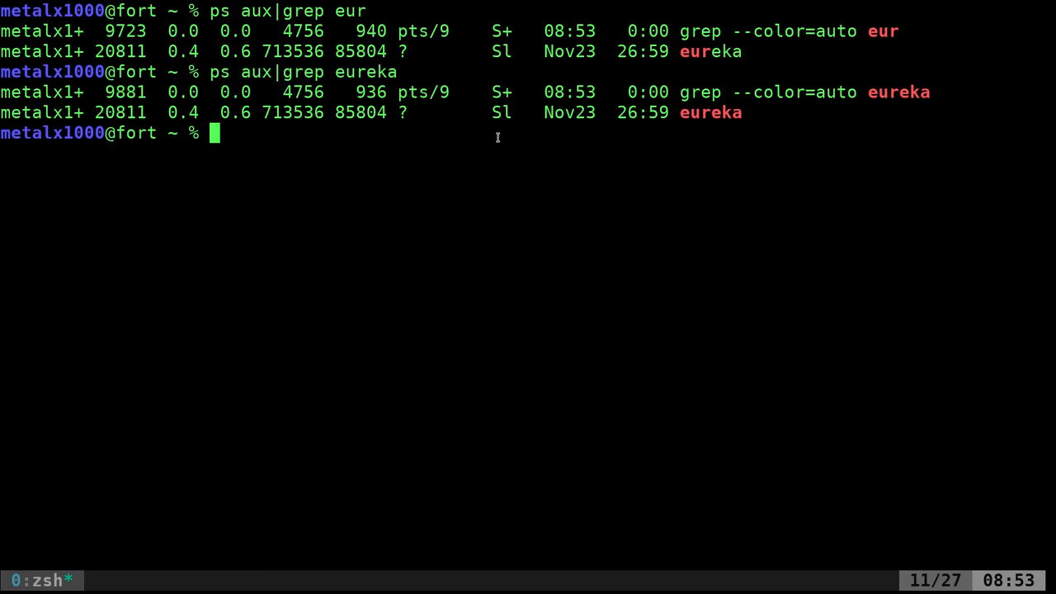
mouse_move(629, 102)
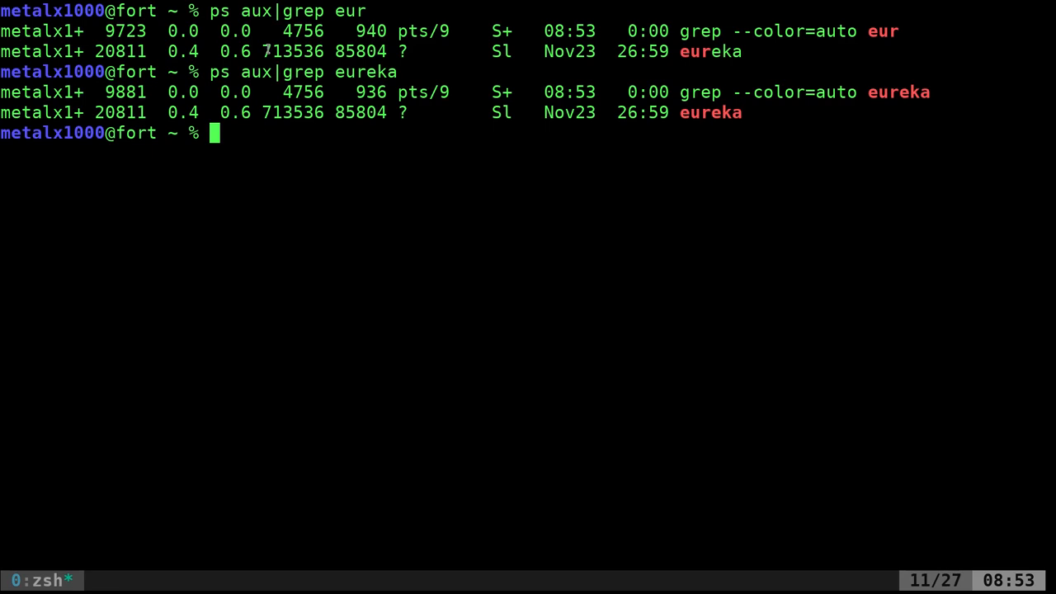
mouse_move(682, 101)
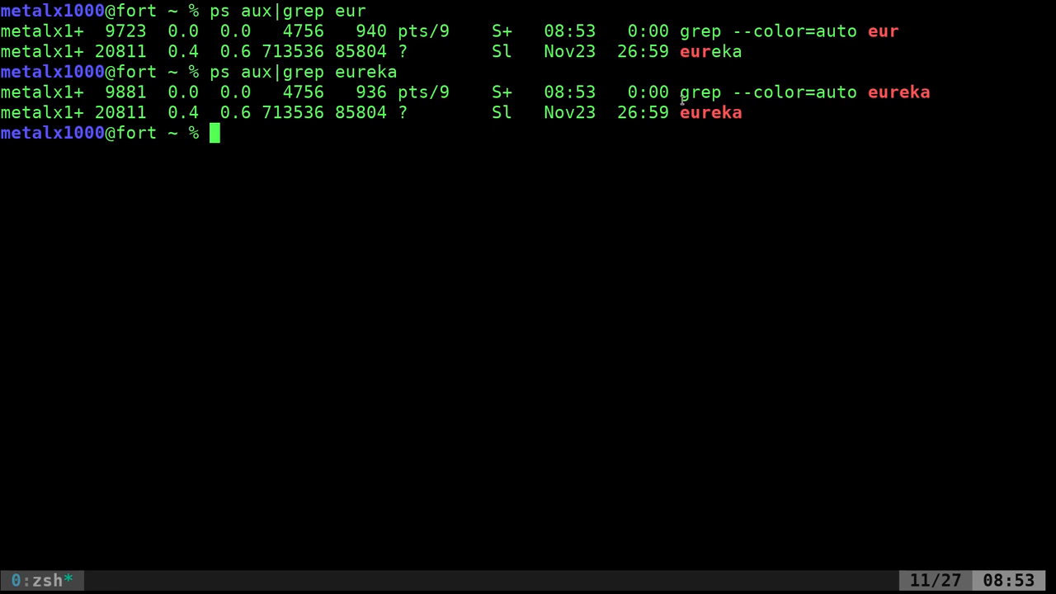
Recall the previous 'ps aux|grep eureka' command at a fresh prompt for editing.
double_click(303, 10)
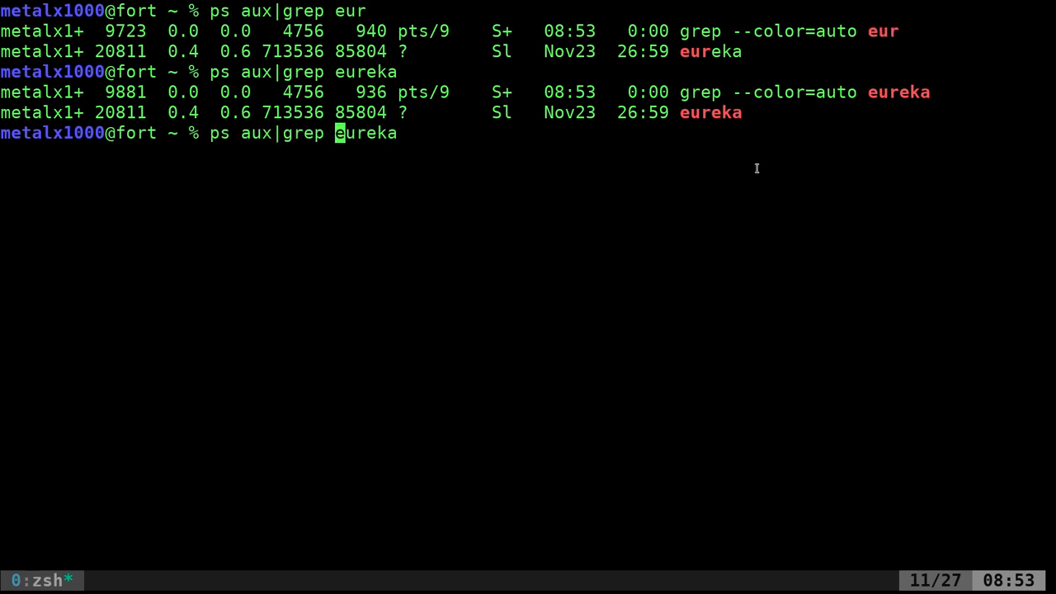
Rerun the search as ps aux|grep "[e]ureka" so only the eureka process is listed.
type("\"[e]ureka\"")
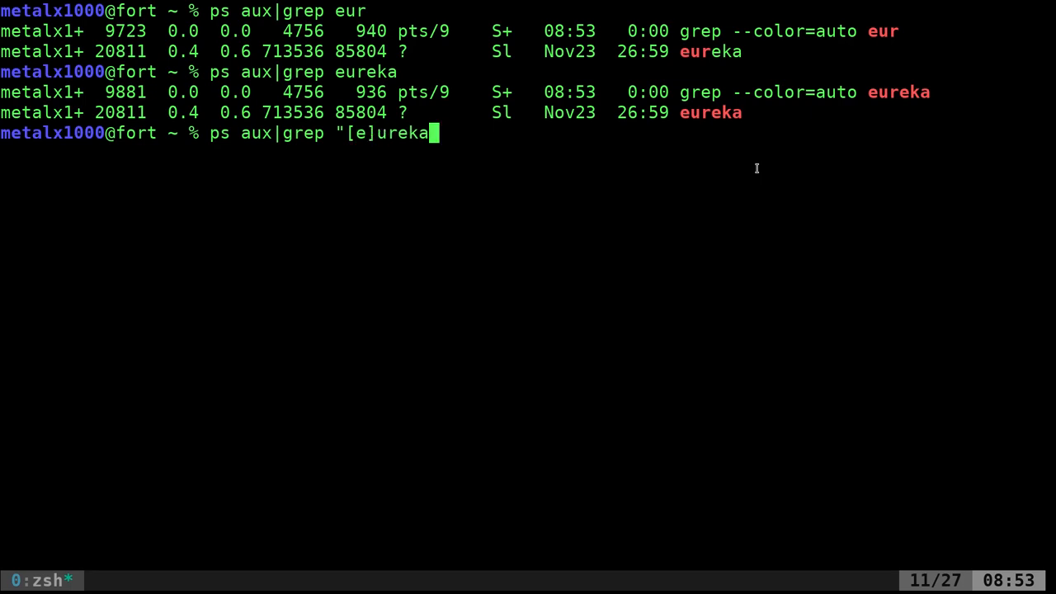
type("\"")
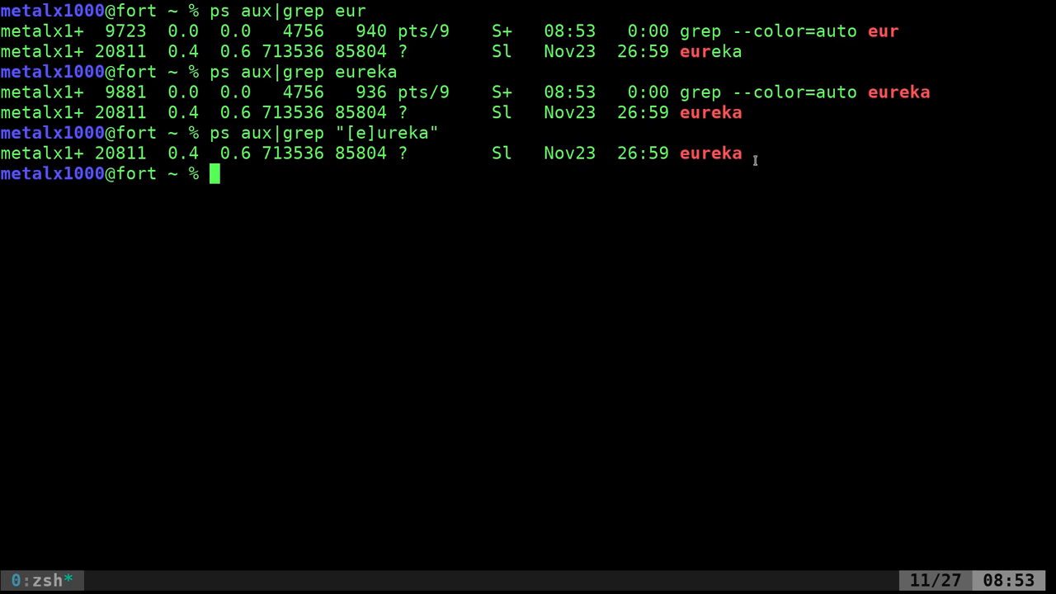
mouse_move(432, 161)
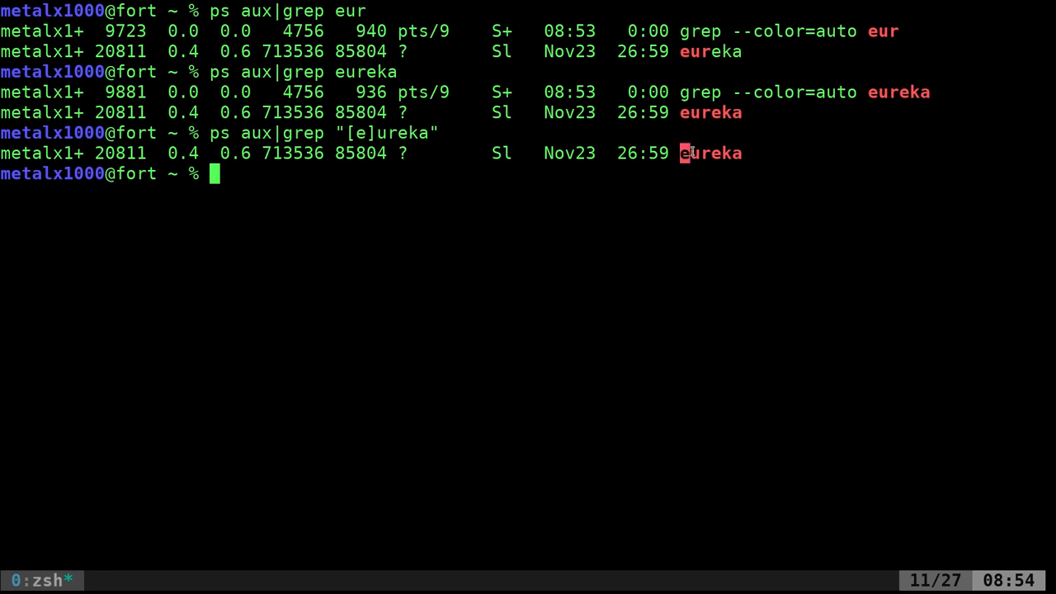
double_click(710, 152)
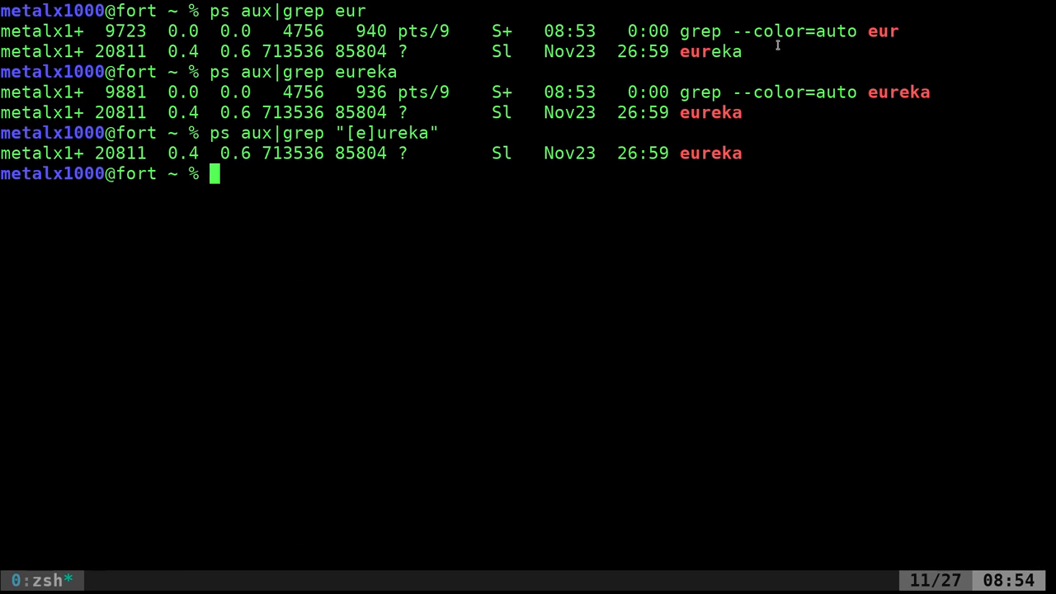
mouse_move(348, 132)
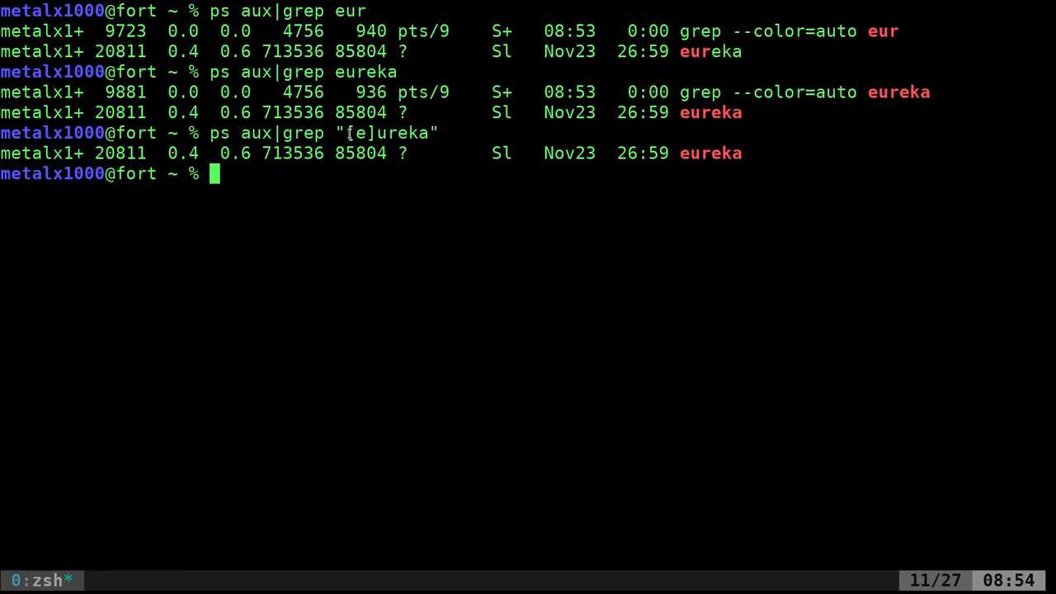